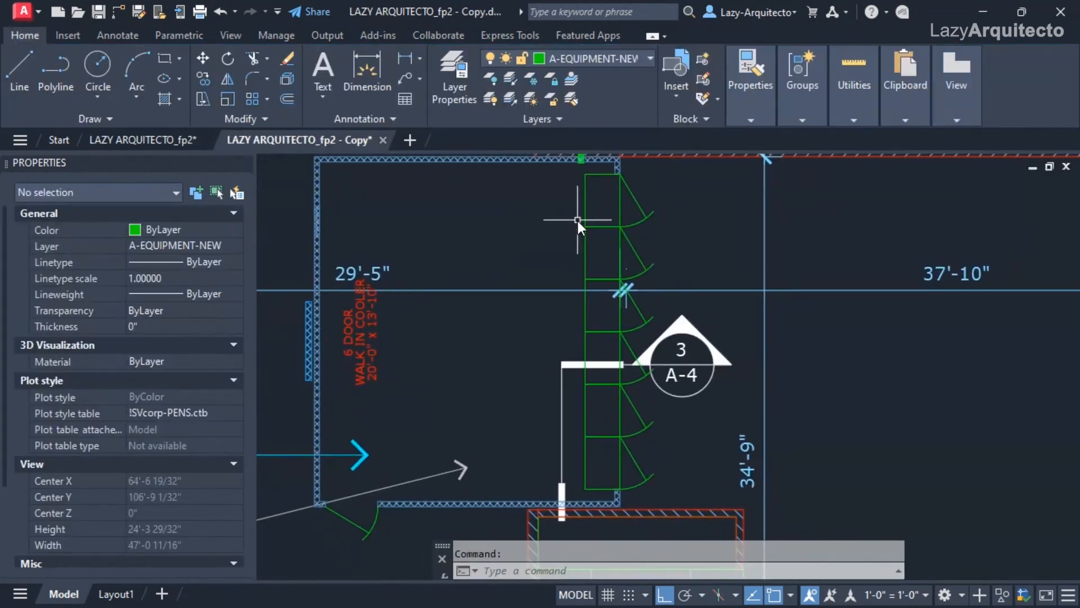
mouse_move(604, 324)
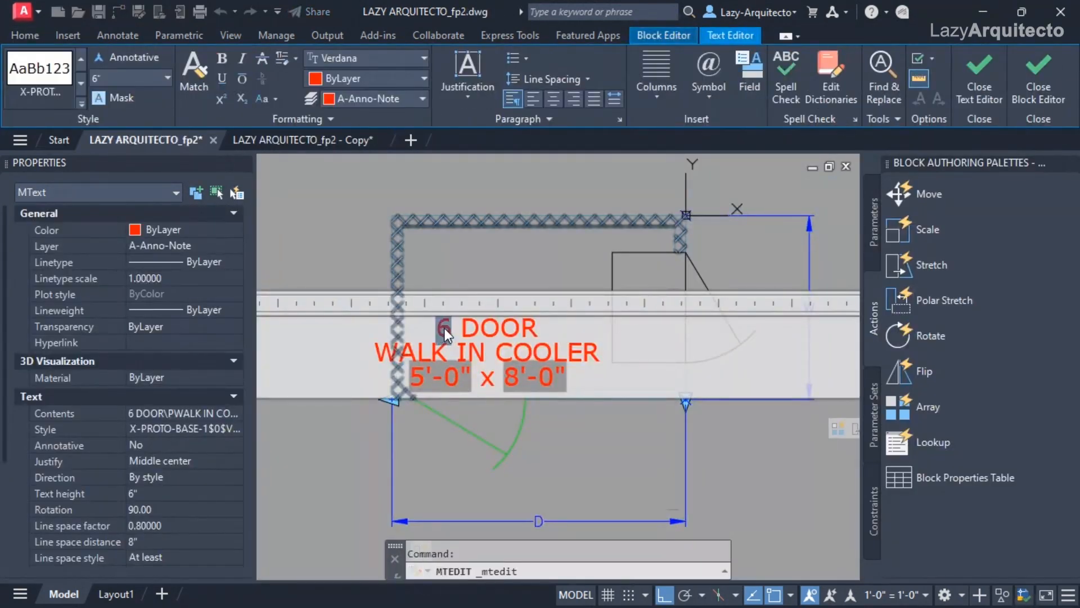
Insert a Formula field into the door label and begin nesting an object field inside it.
right_click(445, 337)
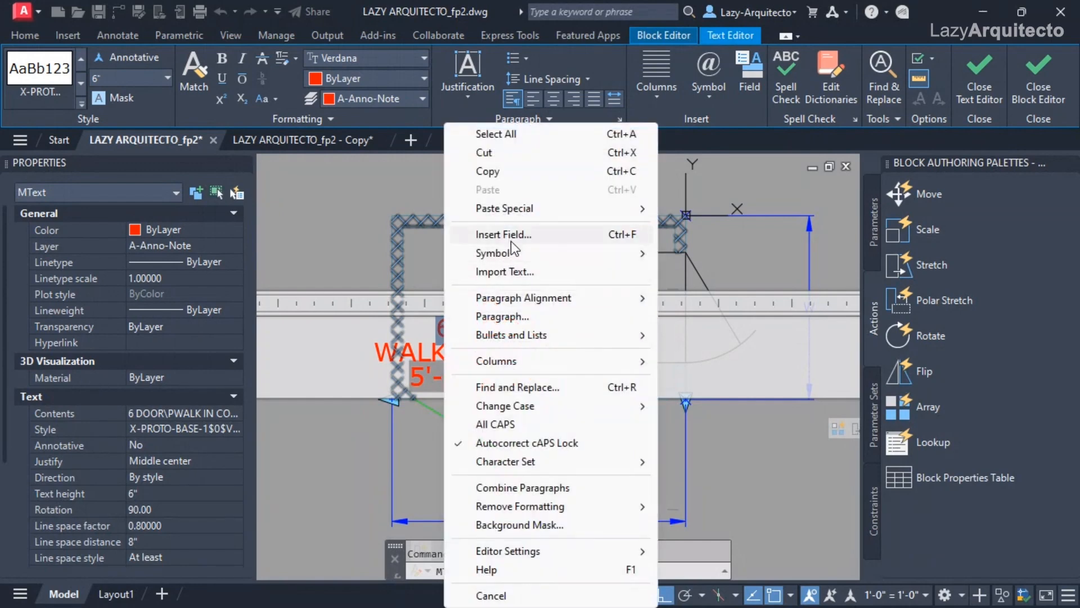
click(503, 234)
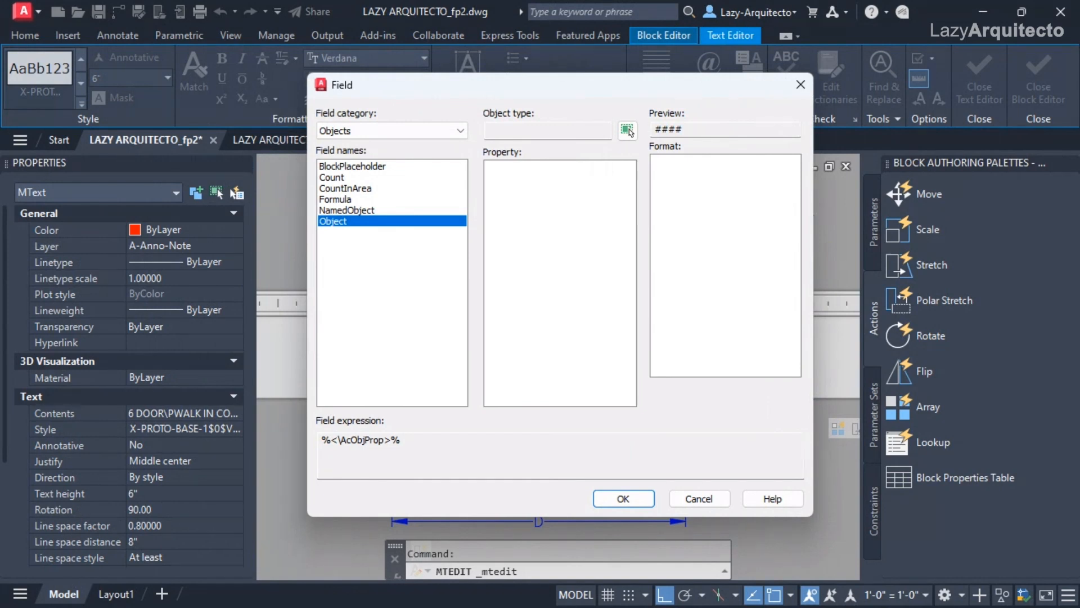
click(335, 200)
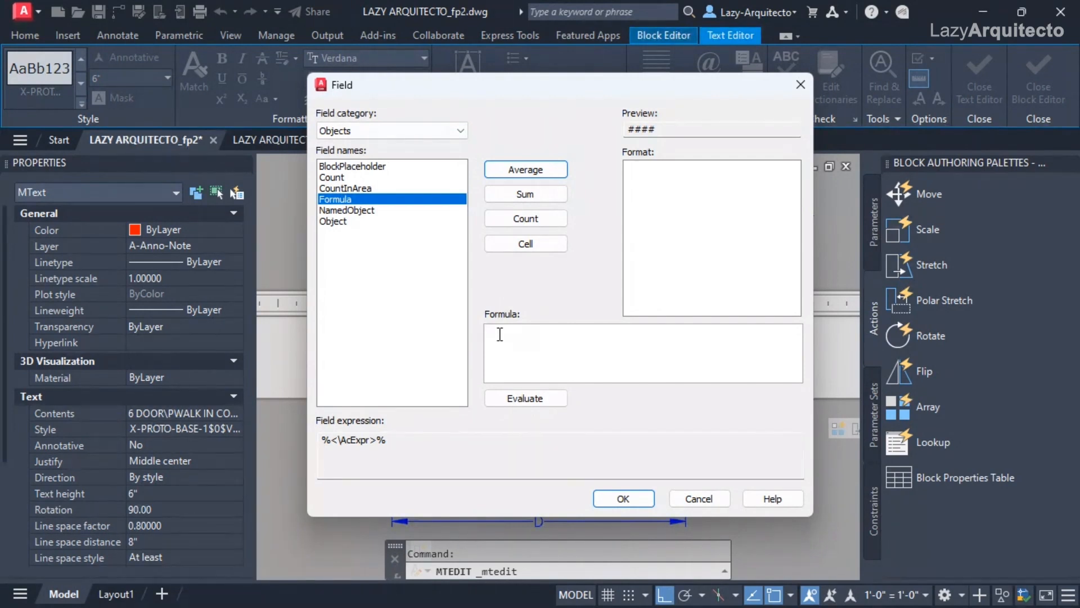
click(497, 347)
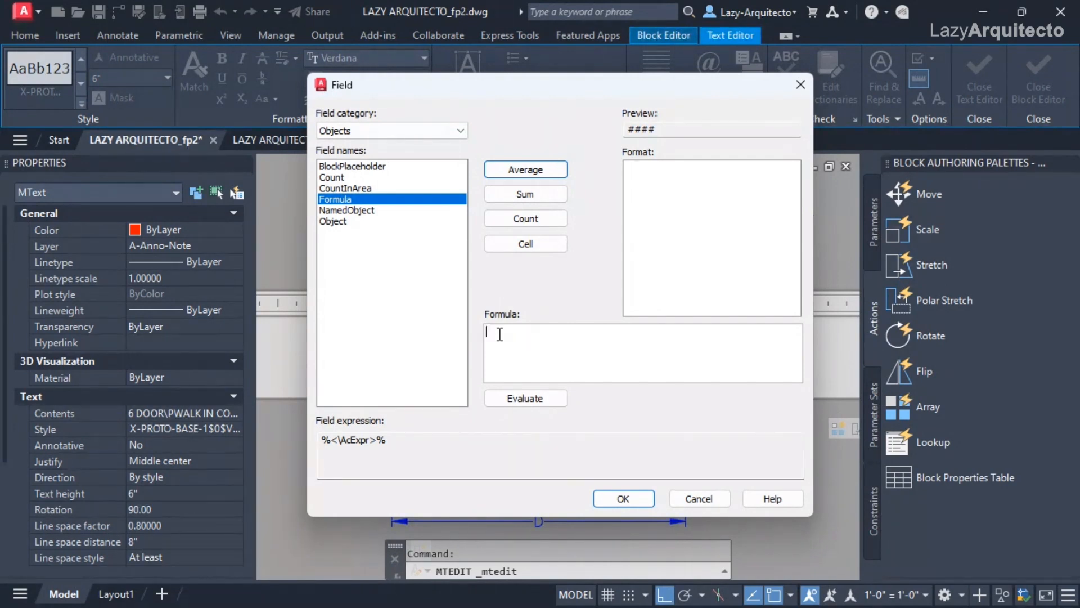
right_click(501, 334)
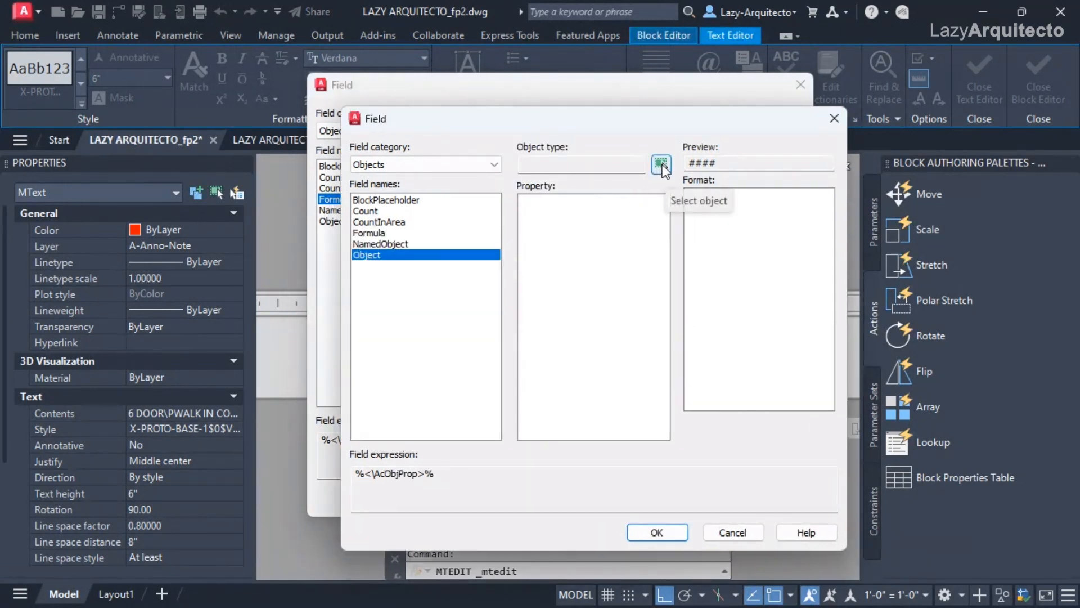
Link the nested field to the cooler line's Length property in Decimal format, previewing 60.
click(660, 164)
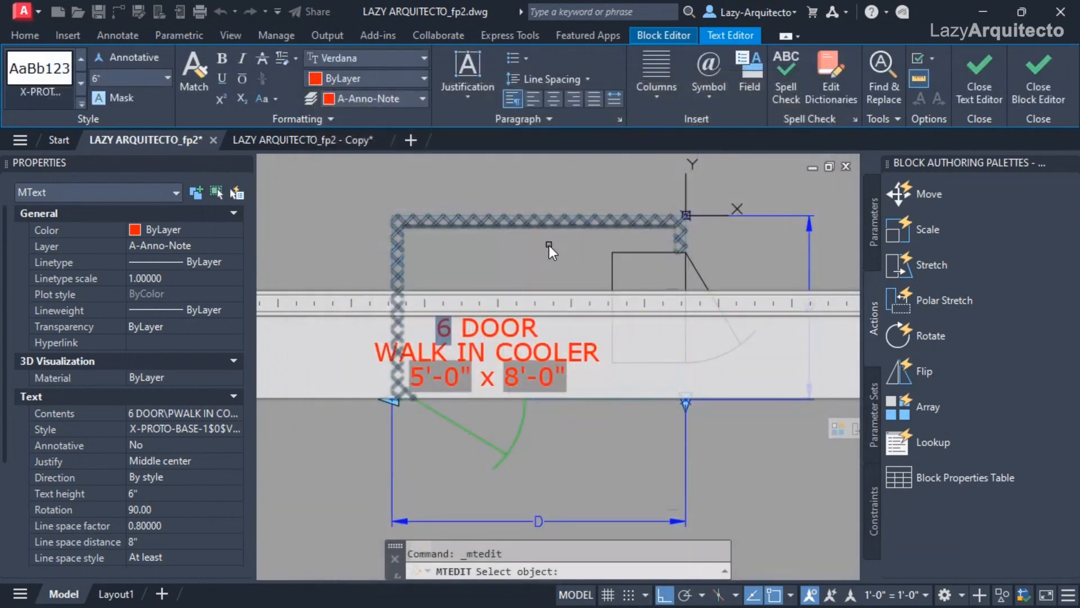
mouse_move(396, 255)
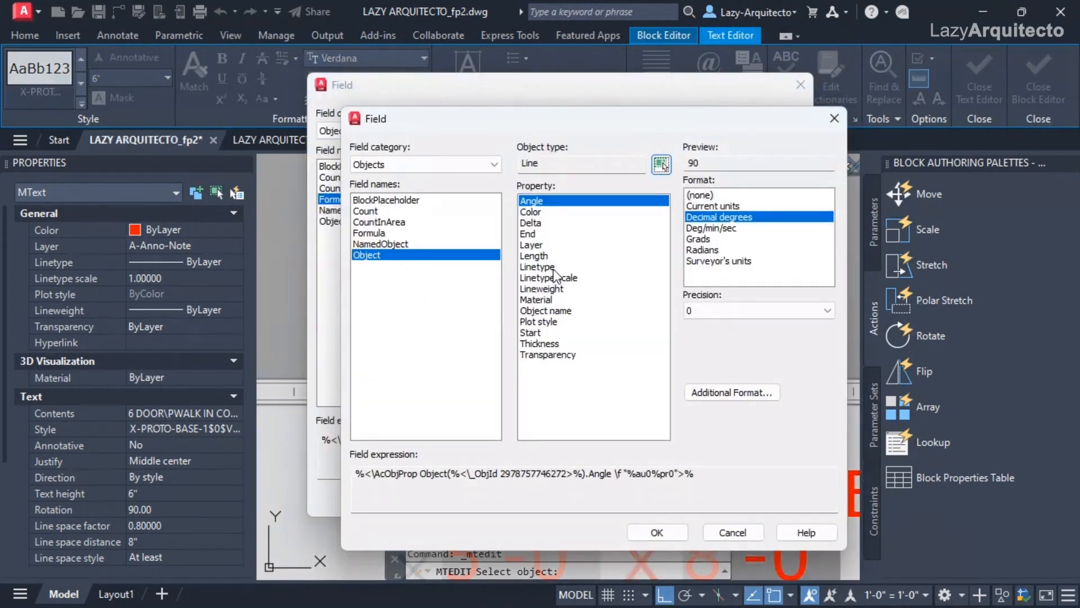
mouse_move(563, 225)
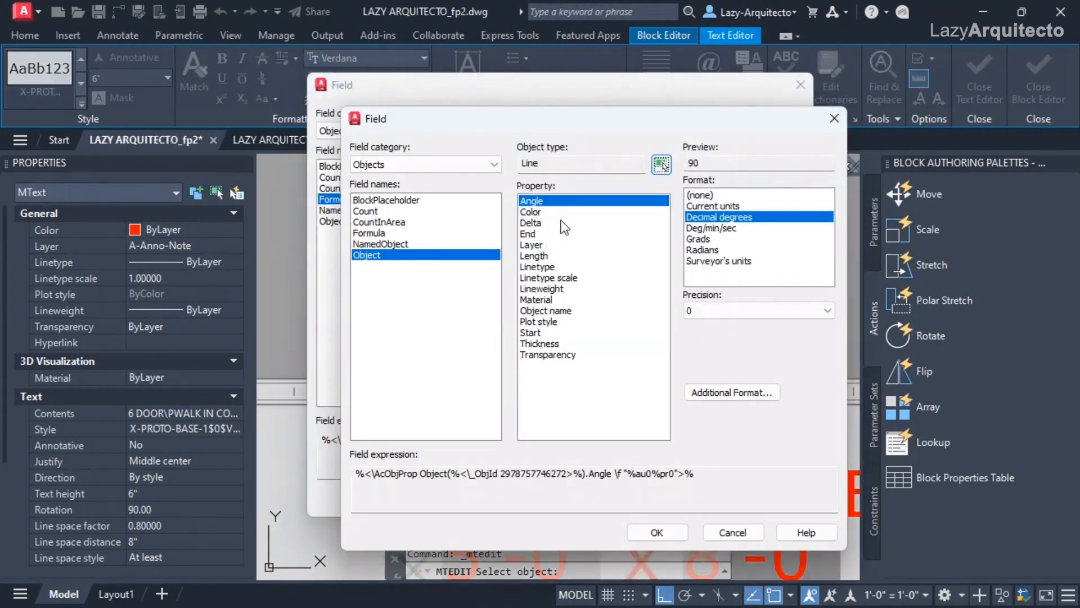
click(533, 255)
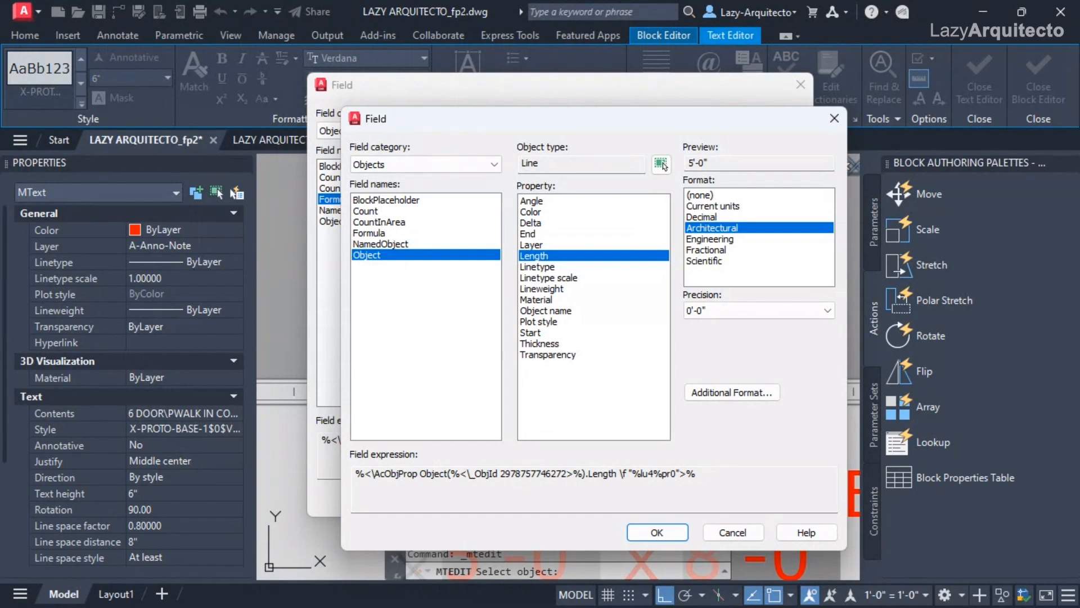
click(702, 218)
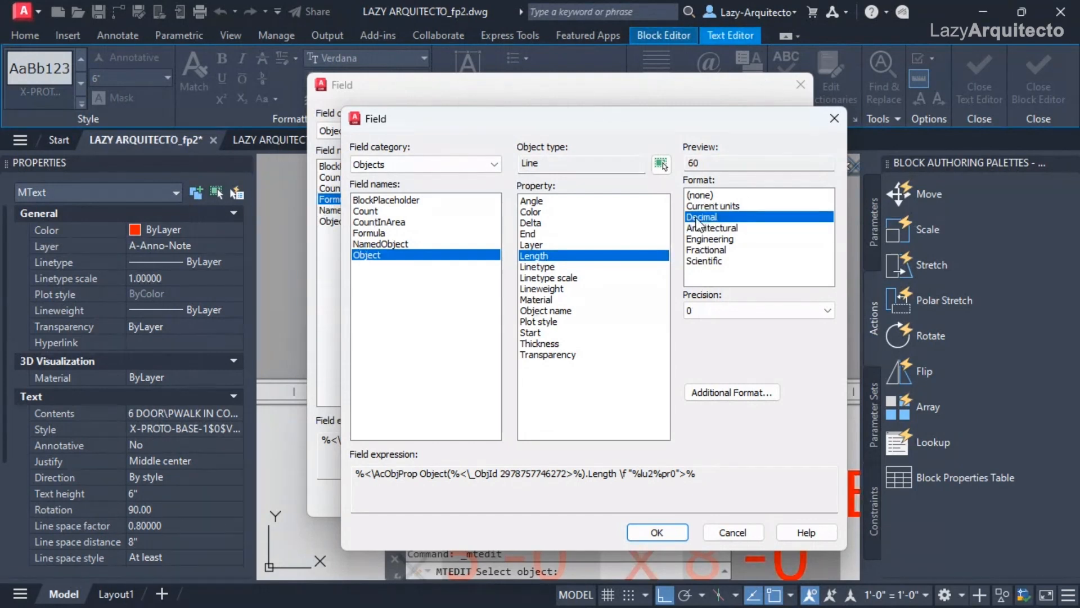
mouse_move(714, 227)
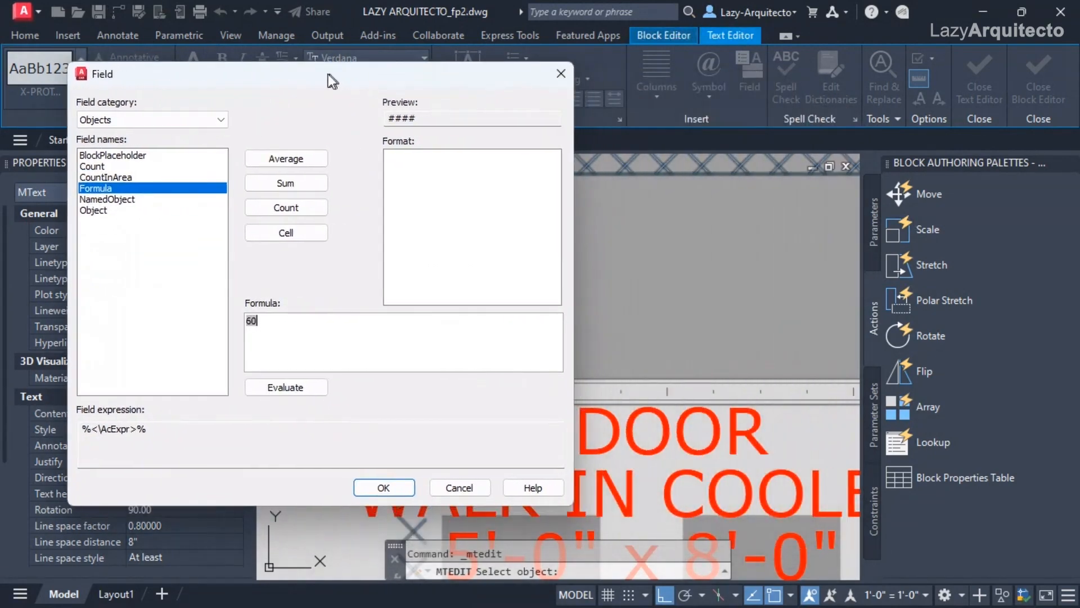
Complete the formula as 60/36 so the label reads 1.666667 DOOR.
drag(330, 74, 438, 59)
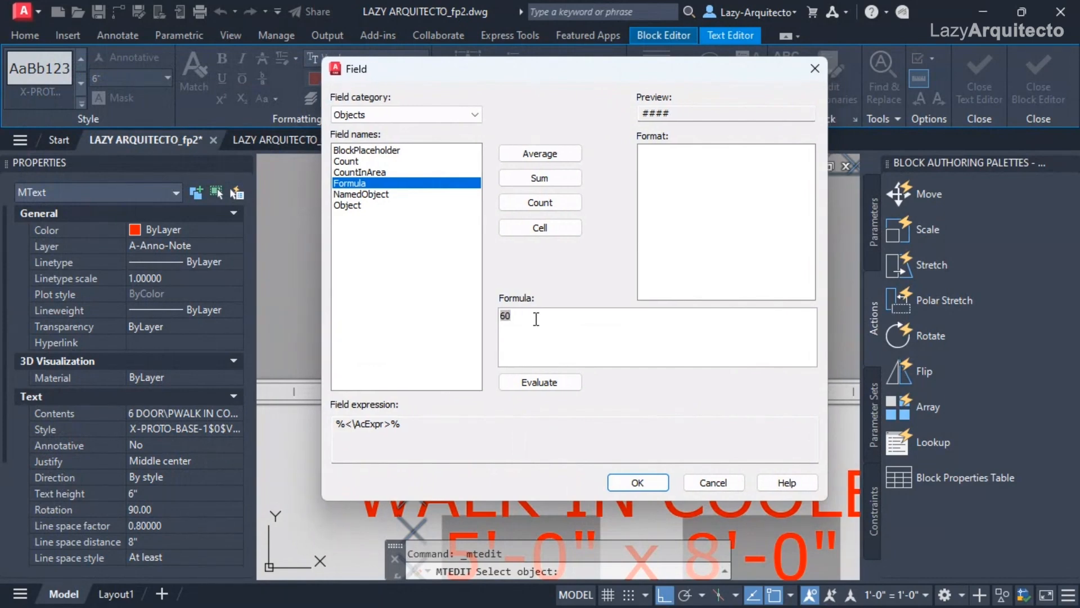
click(638, 481)
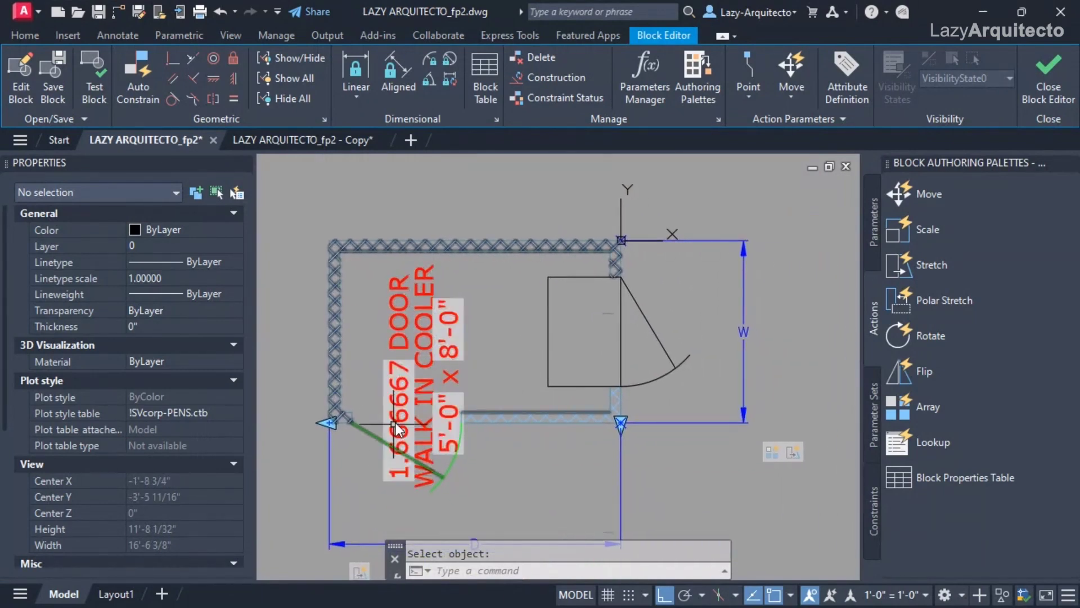
Reformat the door-count field as Decimal with precision 0 so it reads 2 DOOR.
double_click(399, 427)
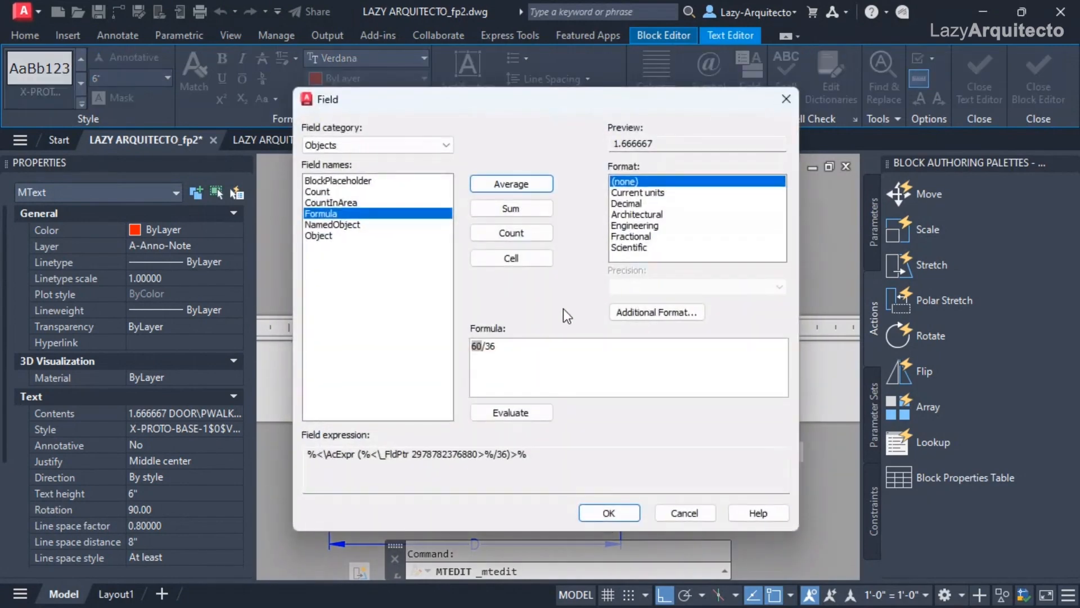
click(626, 202)
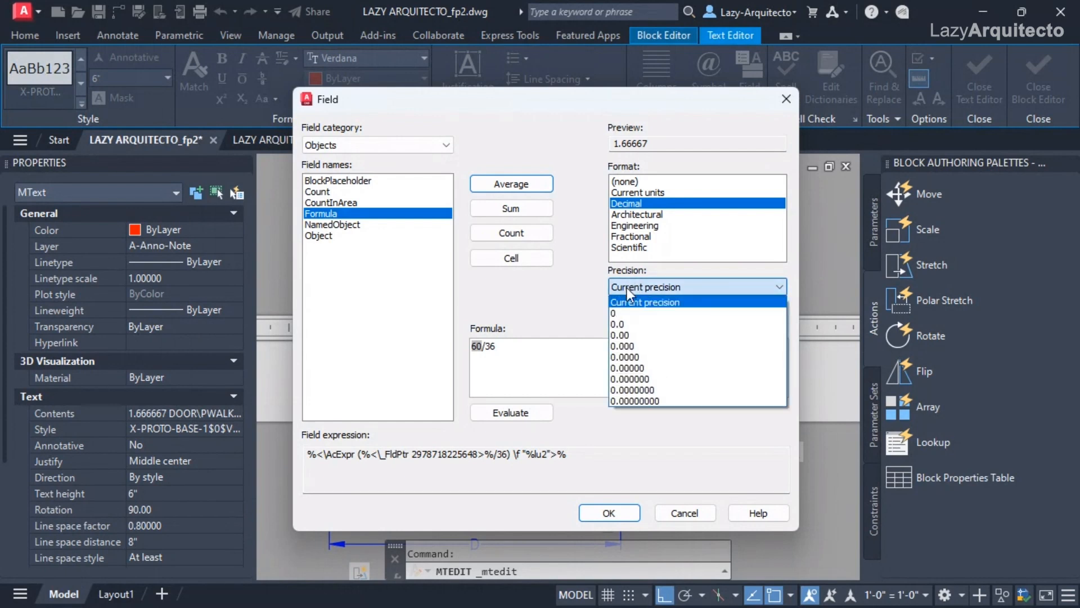
mouse_move(625, 314)
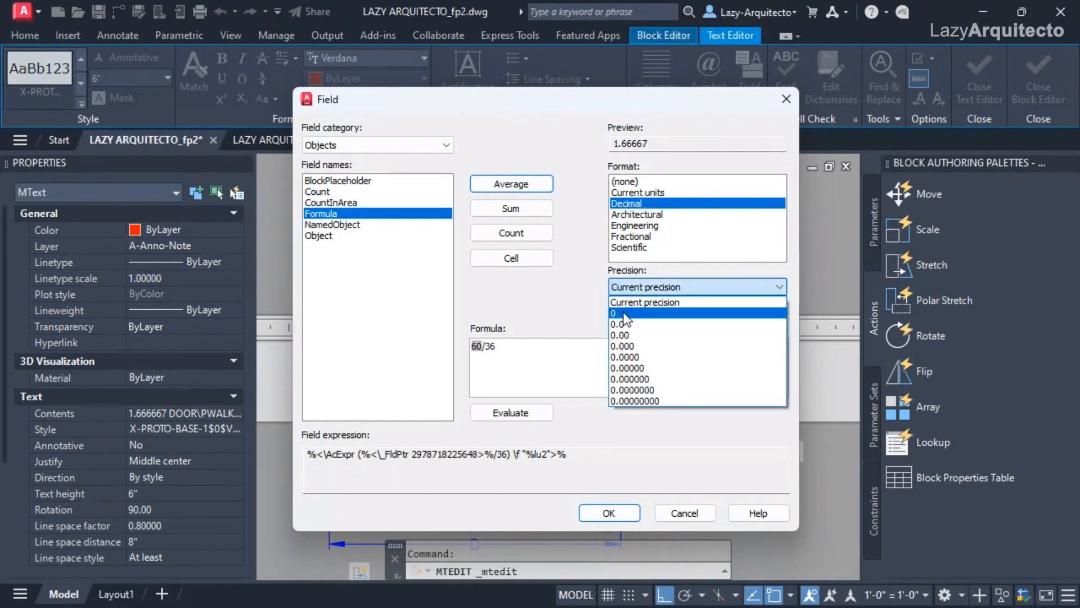
click(614, 313)
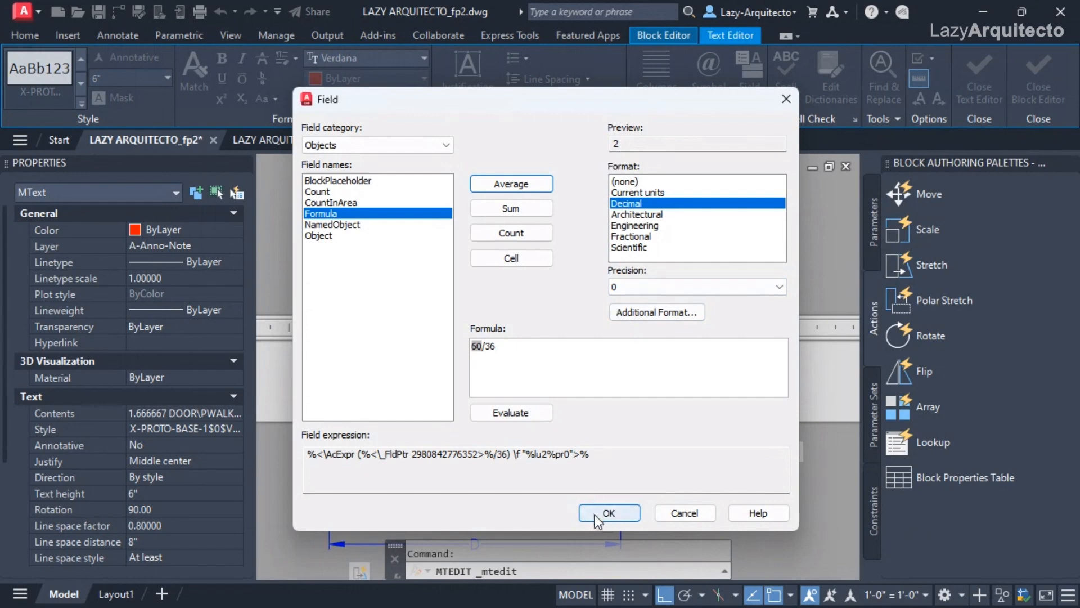
click(609, 513)
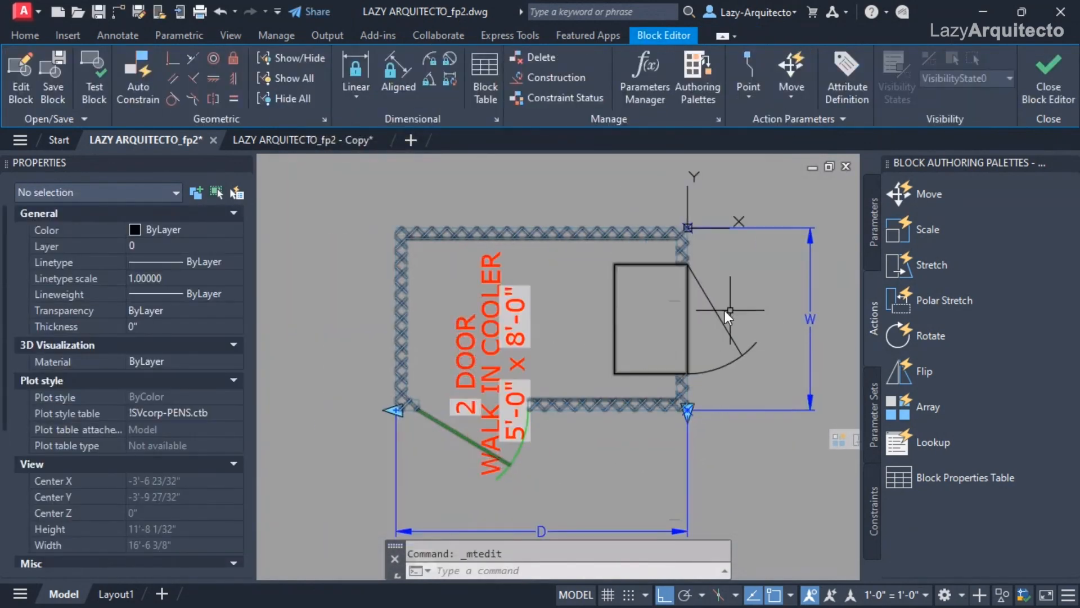
drag(727, 313, 706, 308)
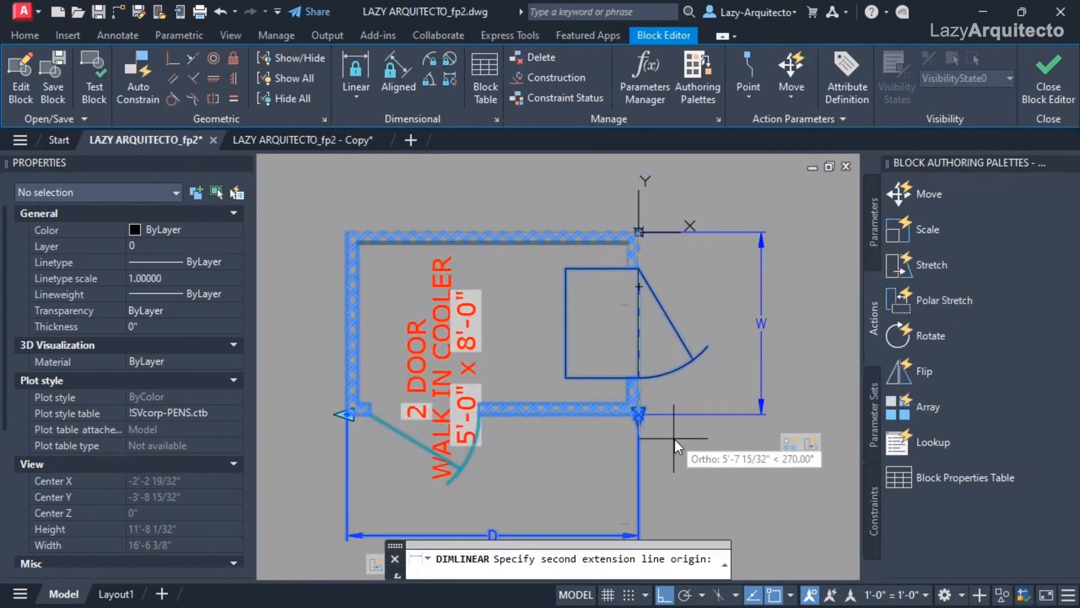
key(Escape)
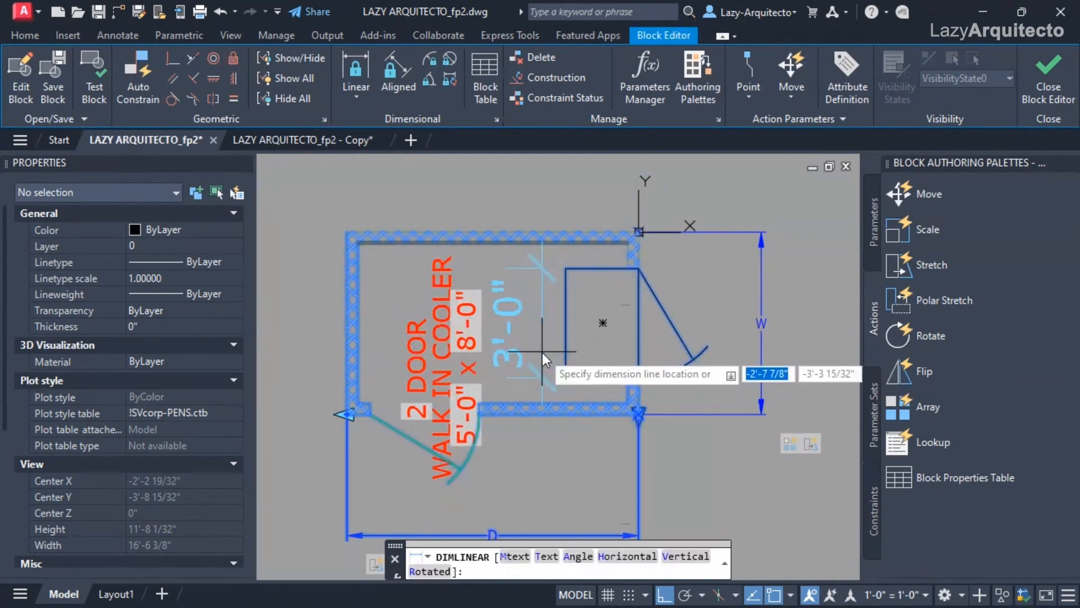
key(Escape)
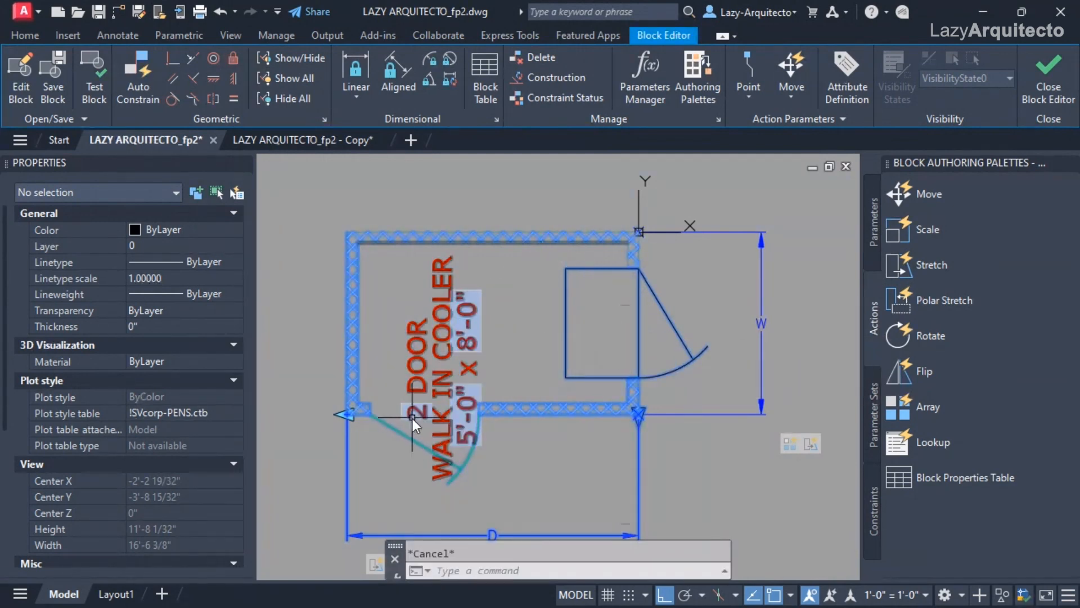
text(DLI)
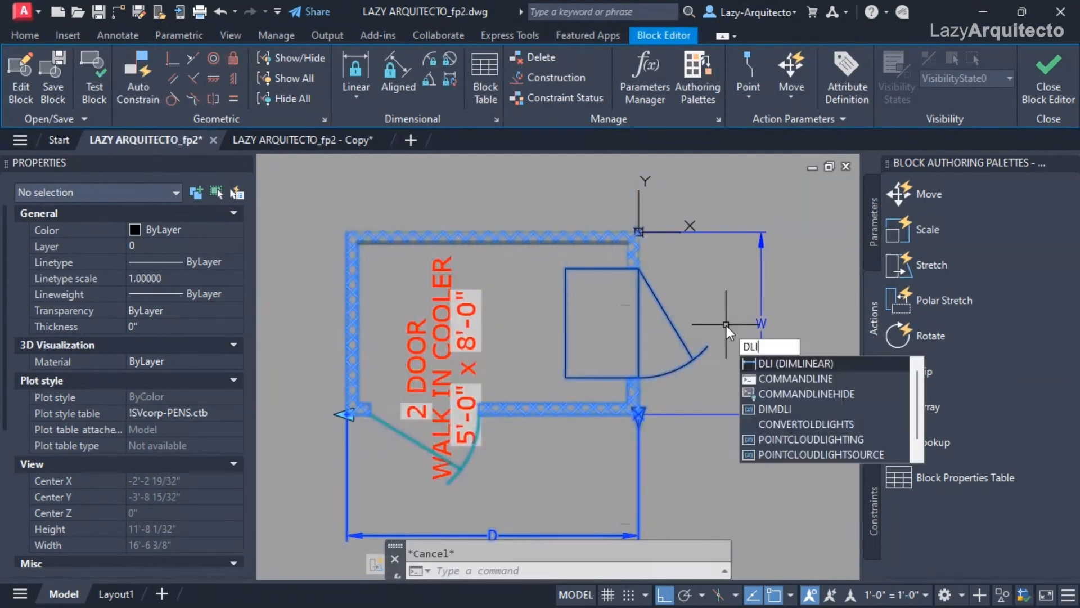
key(Enter)
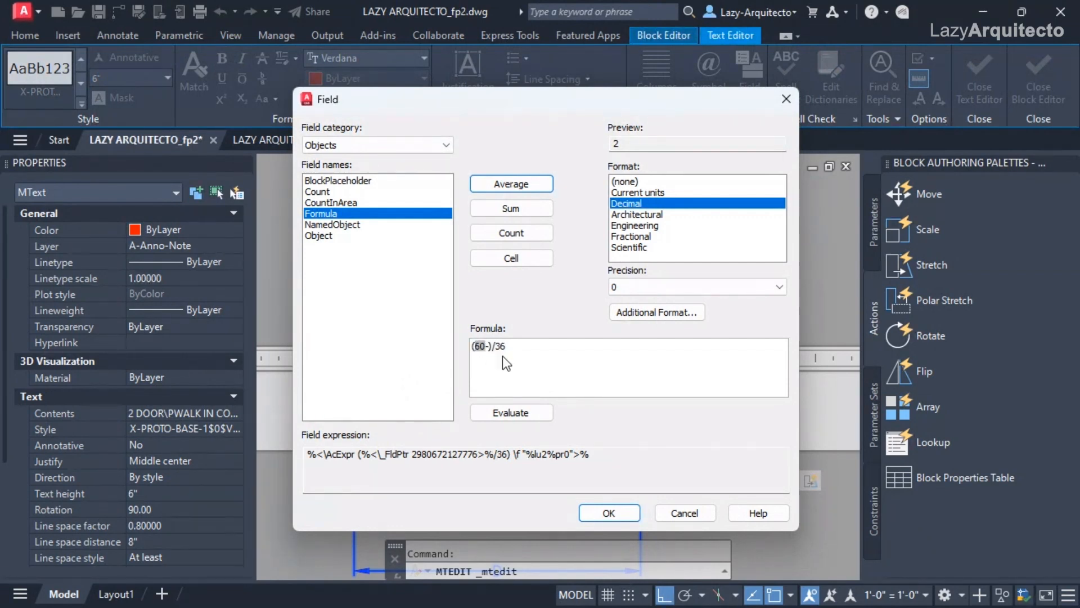
Revise the formula to (60-24)/36, confirm it, and close the Block Editor.
text(24)
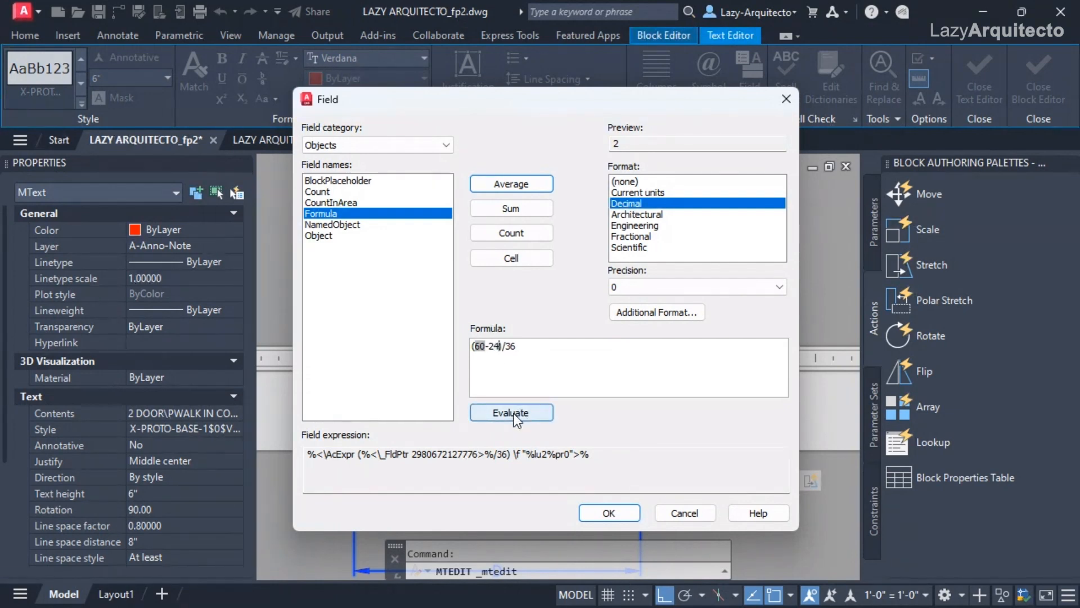
mouse_move(594, 519)
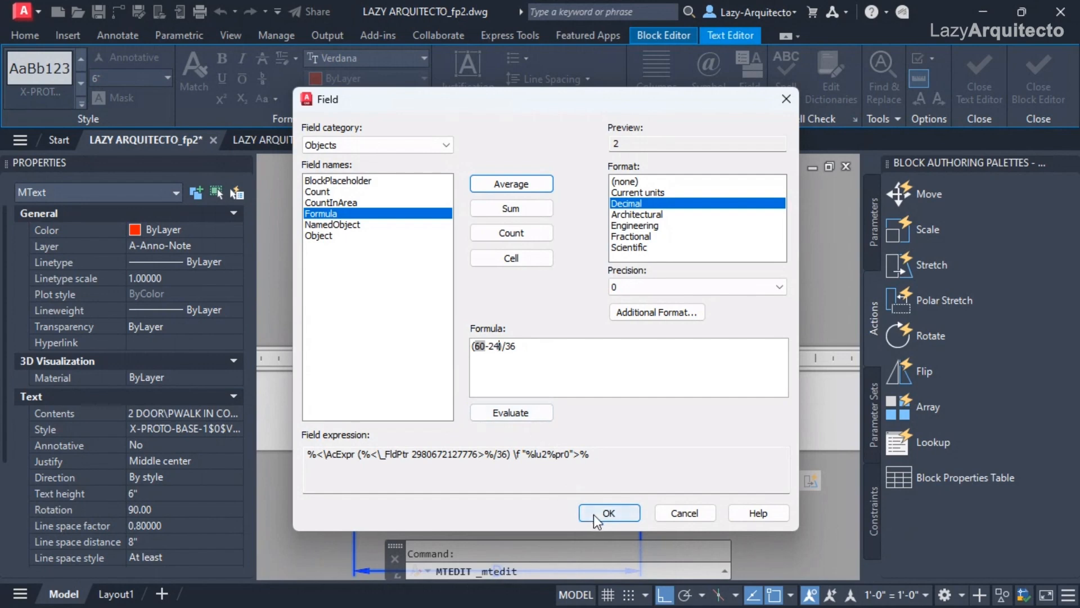
click(609, 513)
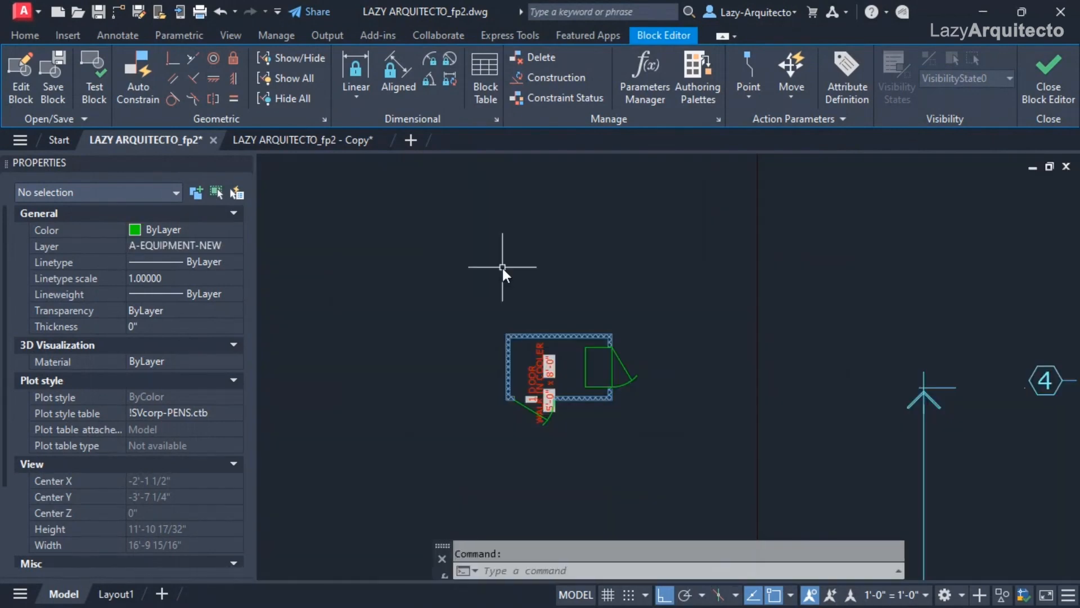
click(1049, 66)
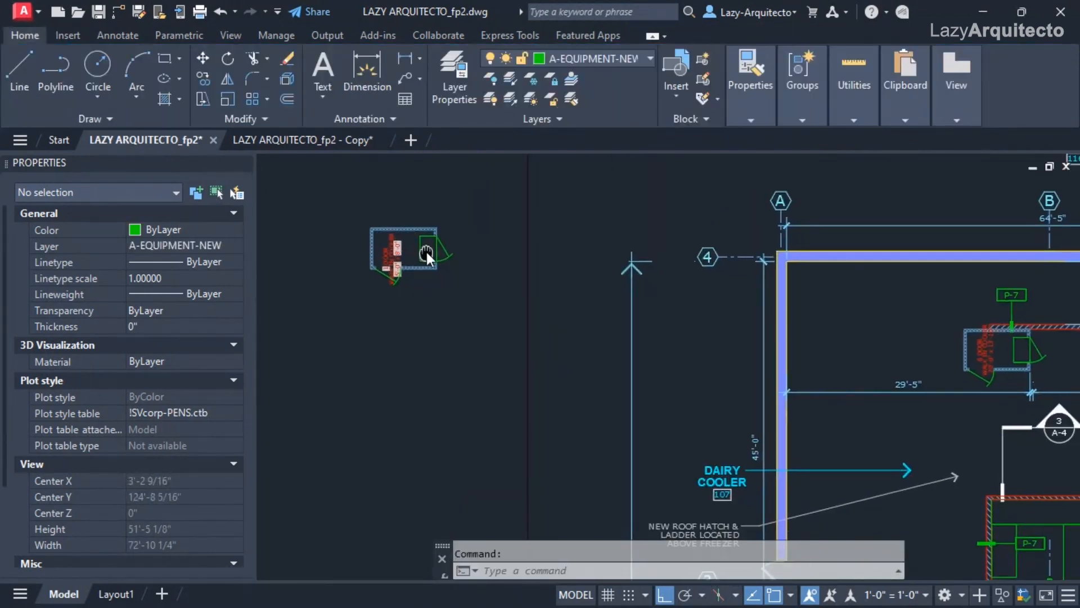